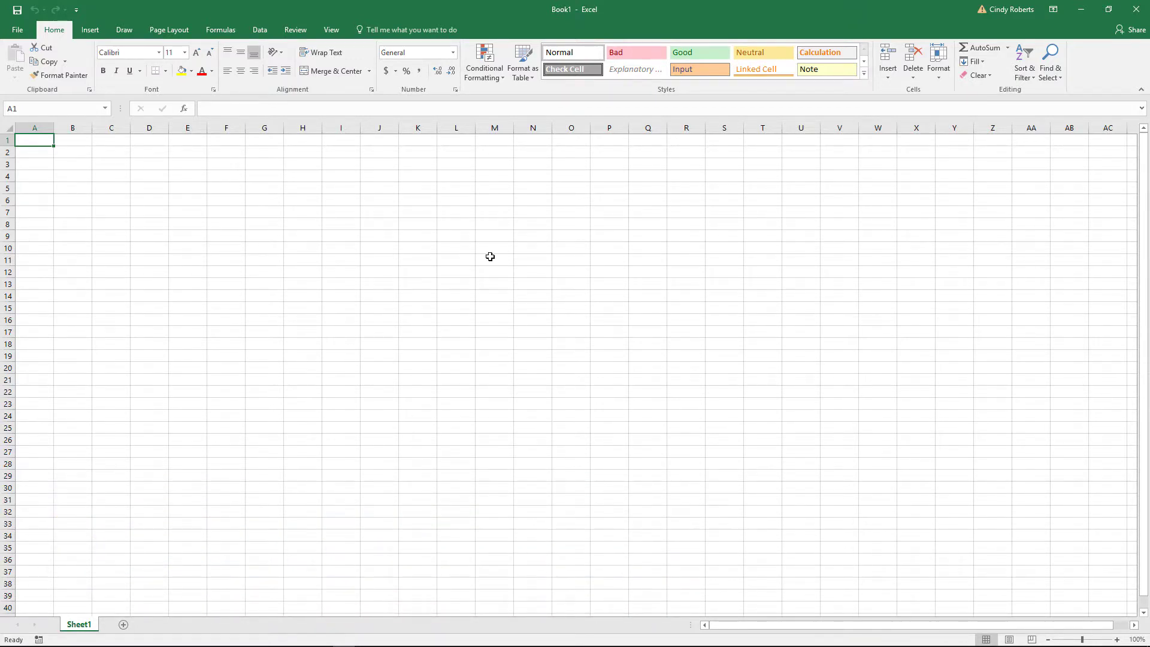
mouse_move(278, 237)
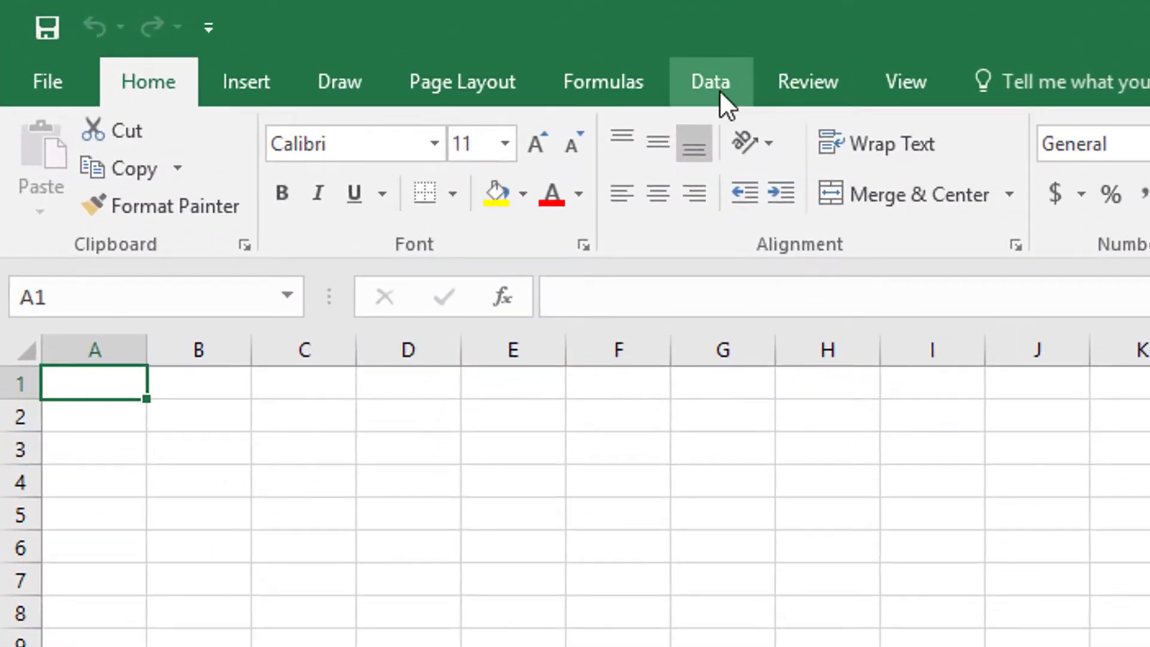
Step: Switch the ribbon to the Data commands for the blank workbook
left_click(708, 81)
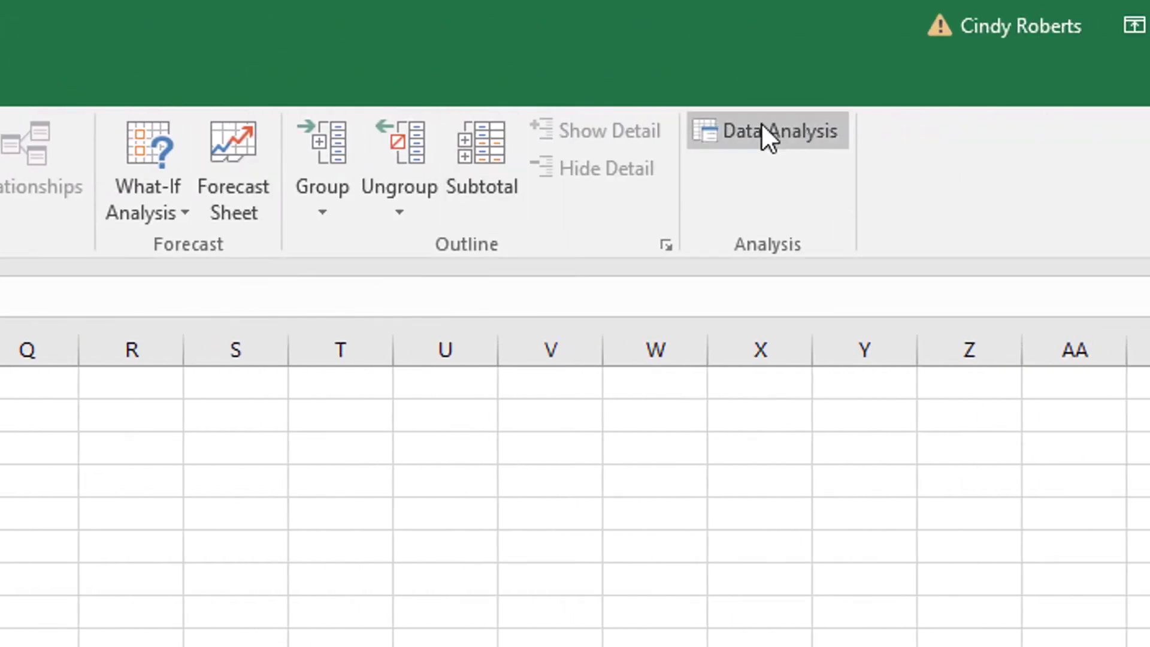
mouse_move(744, 165)
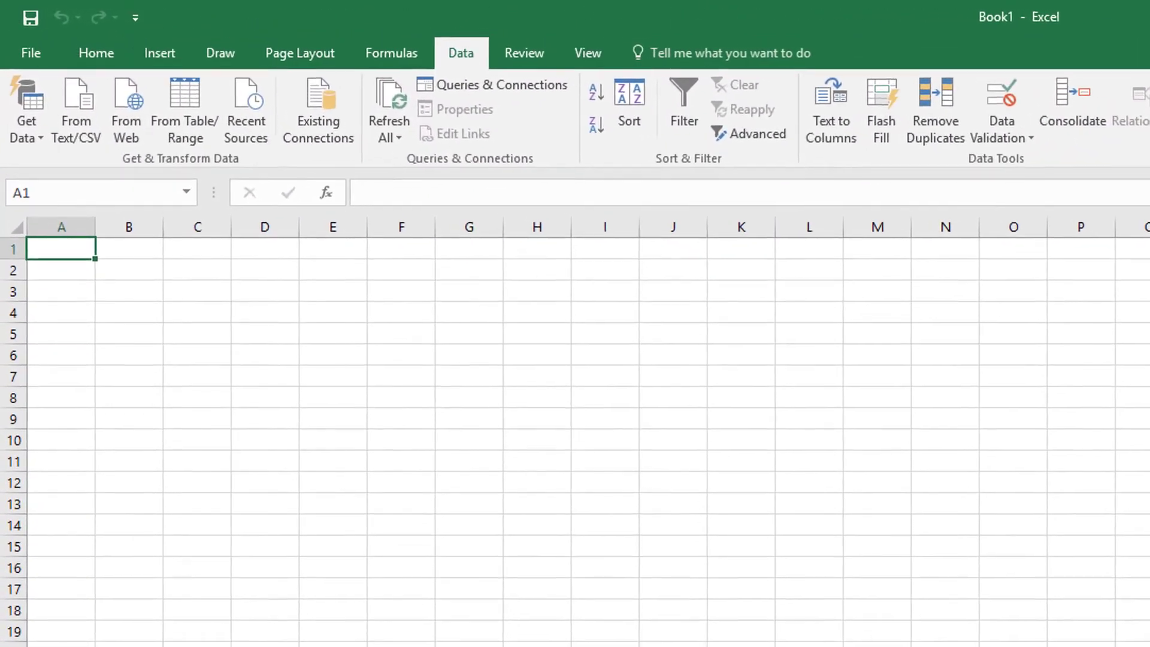
Step: Reach the Add-ins page of Excel Options via File, listing Analysis ToolPak
left_click(30, 52)
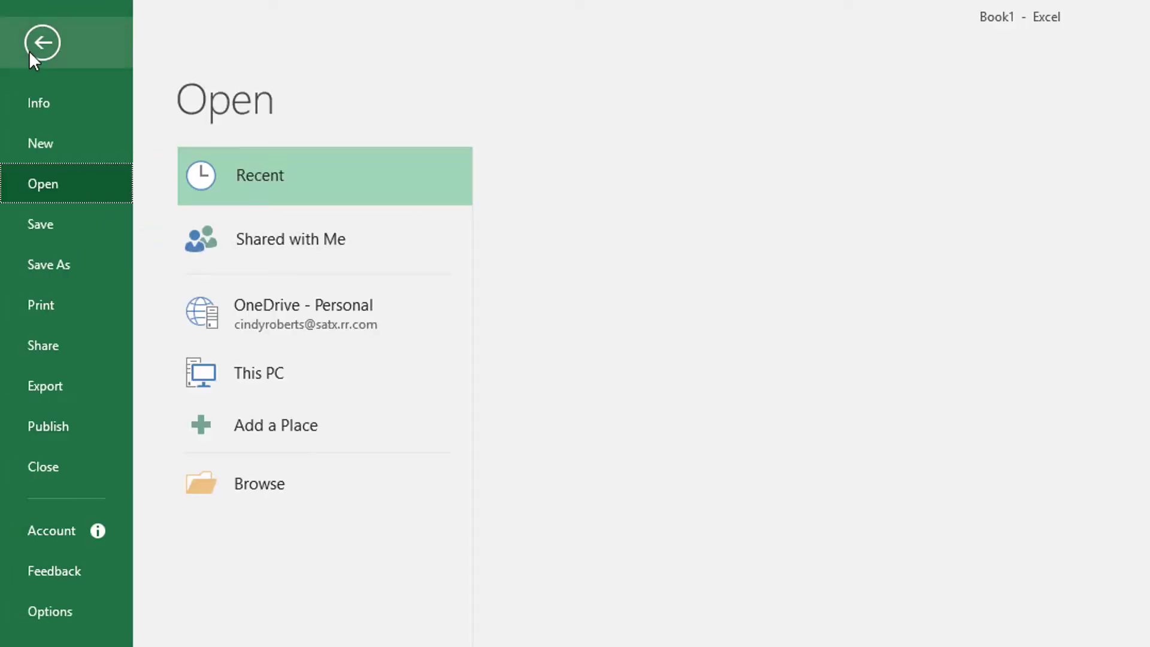
left_click(42, 42)
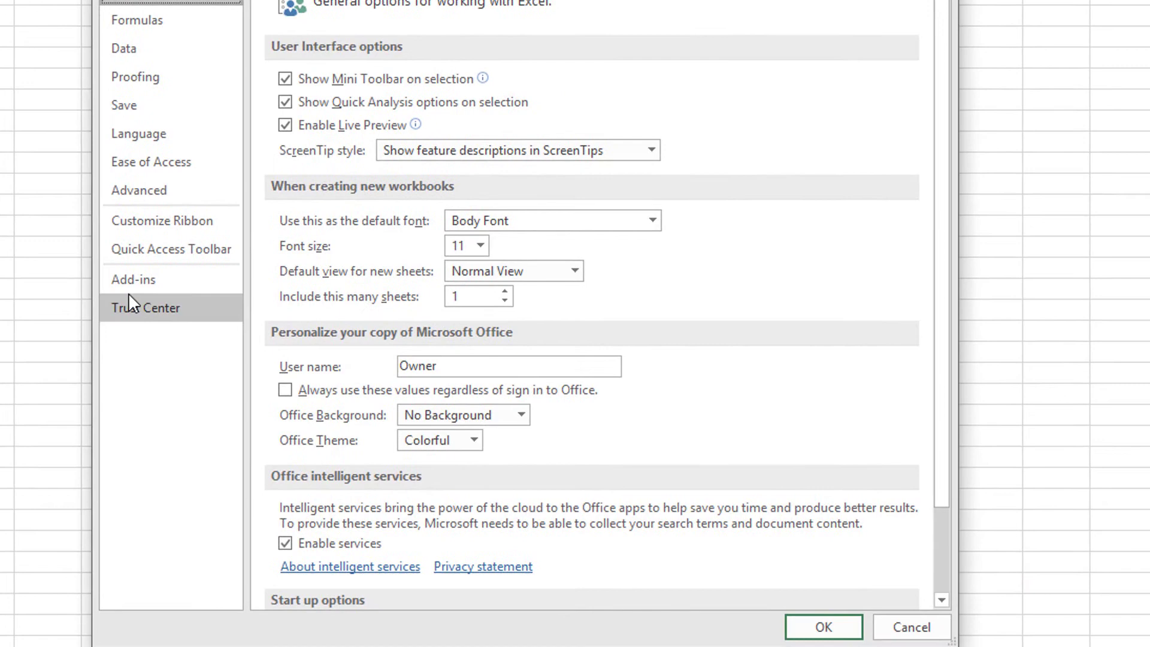
left_click(133, 279)
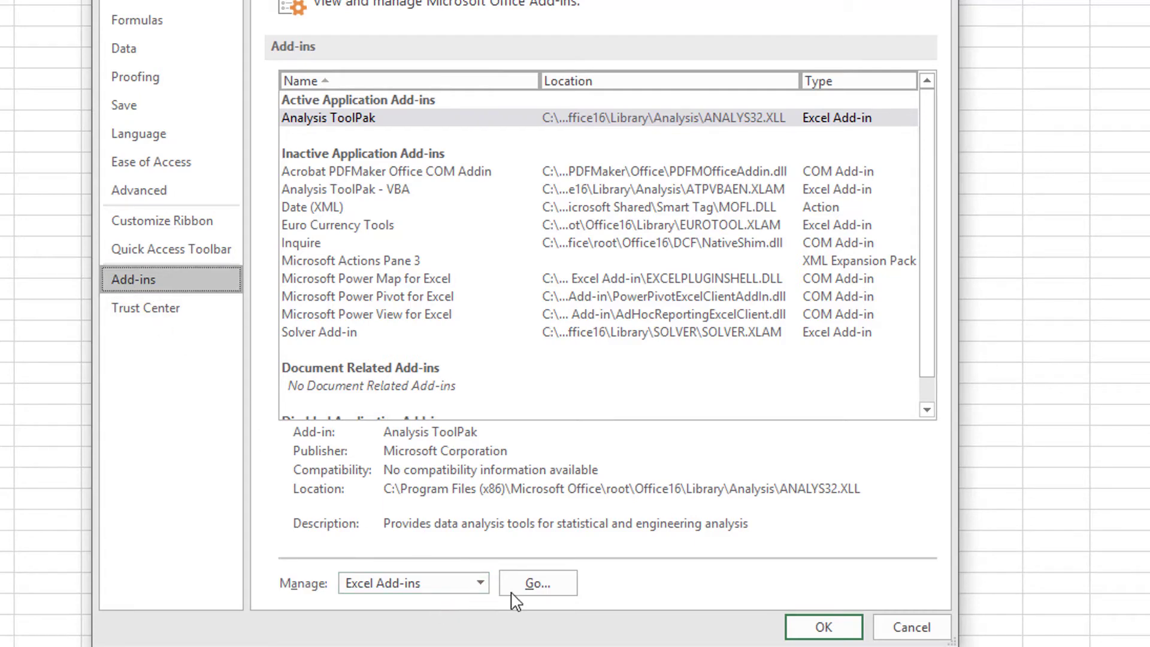
Step: Enable Analysis ToolPak in the Excel Add-ins manager so Data Analysis appears on the Data tab
left_click(537, 584)
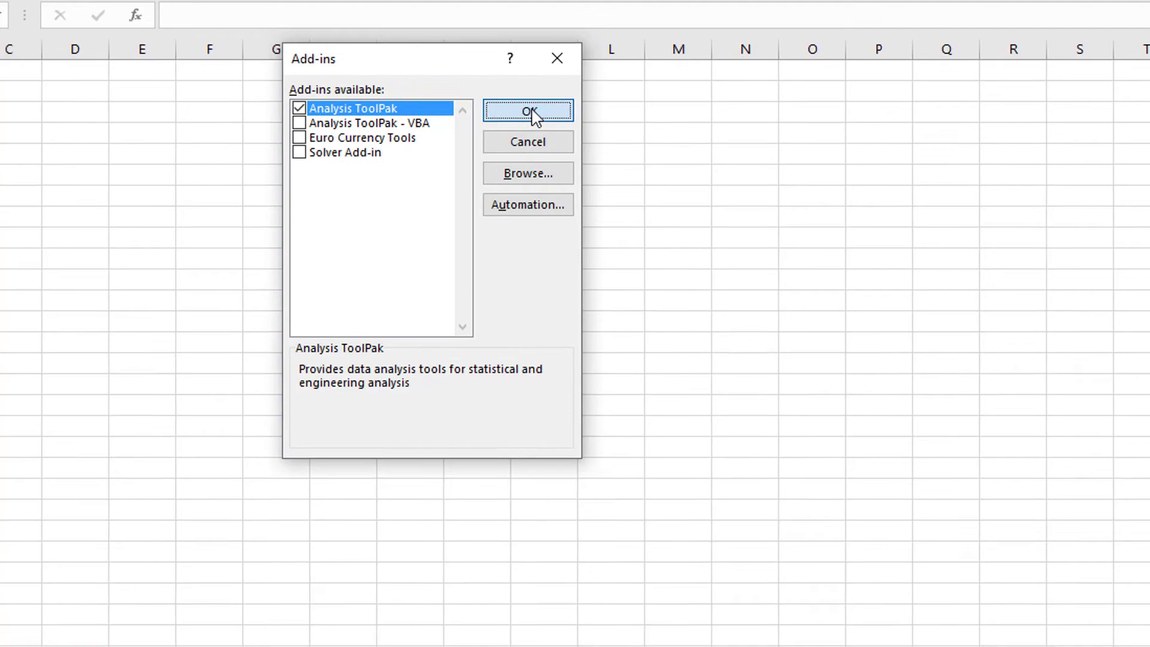
left_click(527, 110)
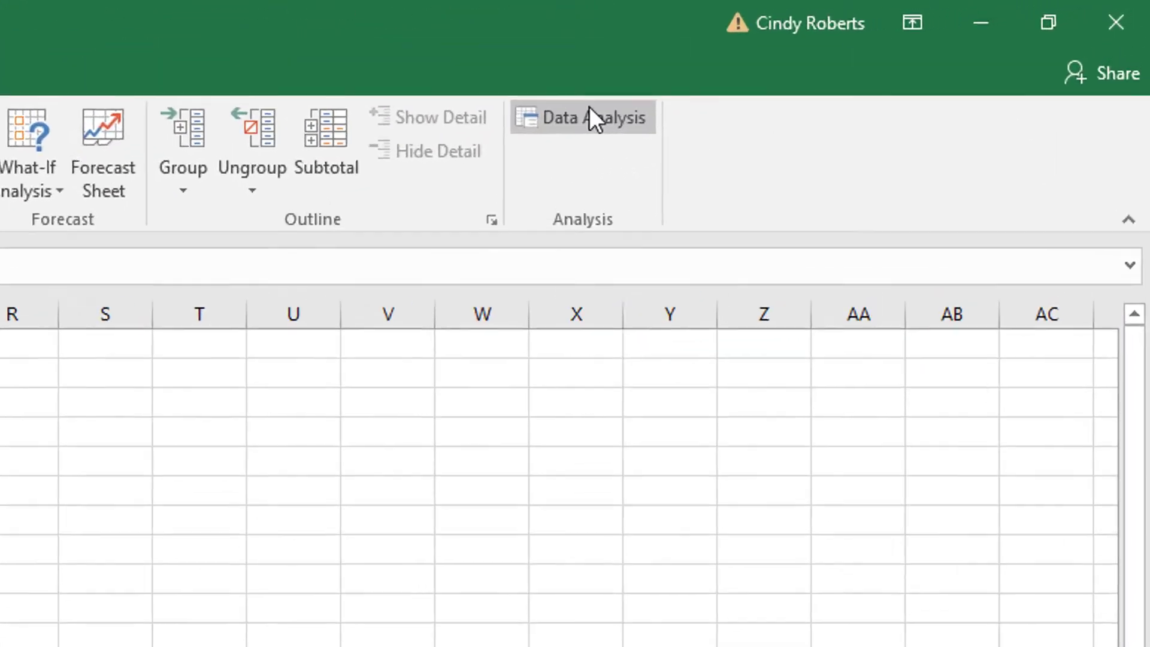